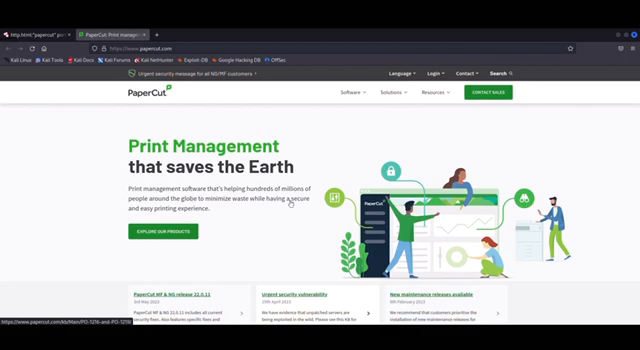
mouse_move(300, 199)
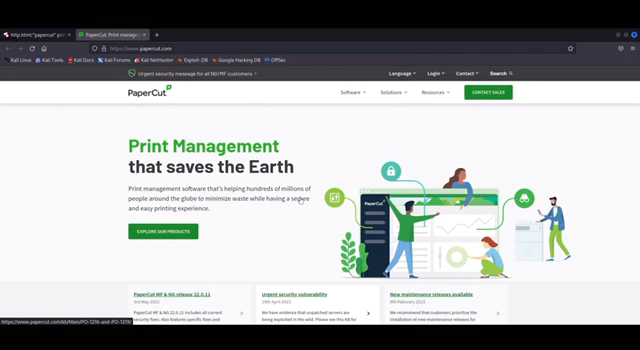
Step: Scroll through the 652 Shodan results for PaperCut login pages on port 9191
scroll("down", 3)
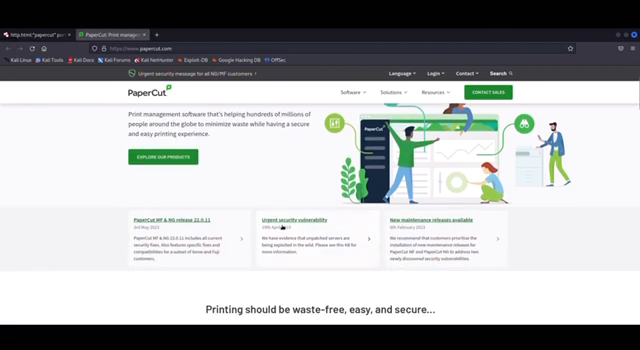
scroll("down", 3)
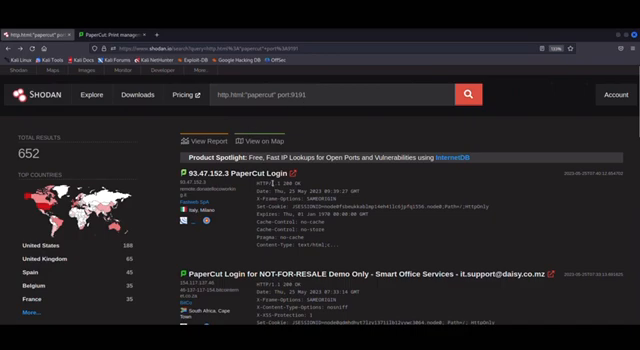
scroll("down", 3)
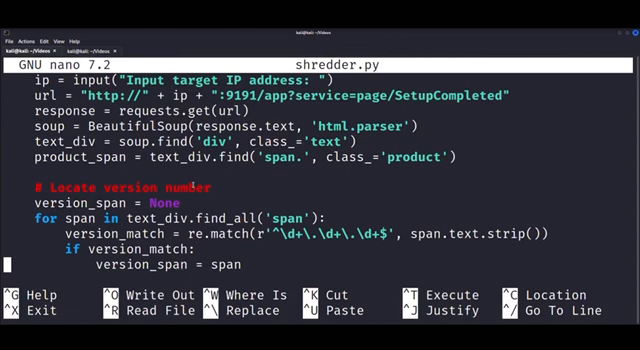
Step: Read shredder.py in nano down to the final main call, then exit nano
scroll("down", 3)
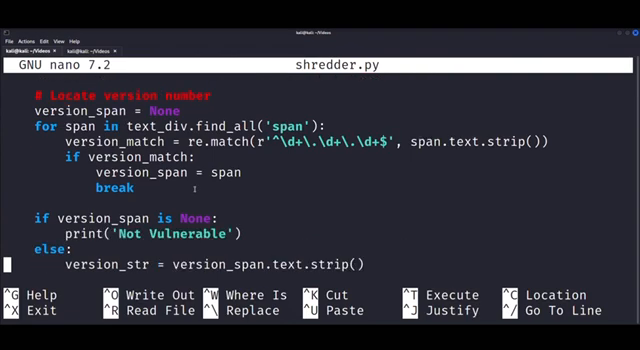
scroll("down", 3)
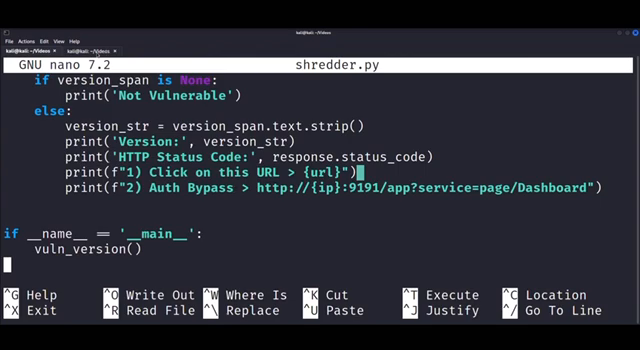
key("ctrl+x")
type("sudo python3 shredder.py")
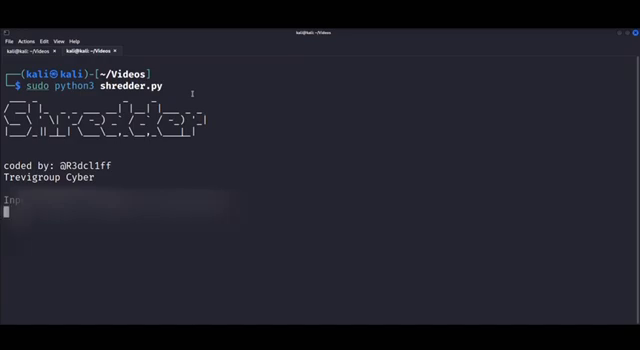
Step: Submit the target IP address at the shredder.py prompt
key("Return")
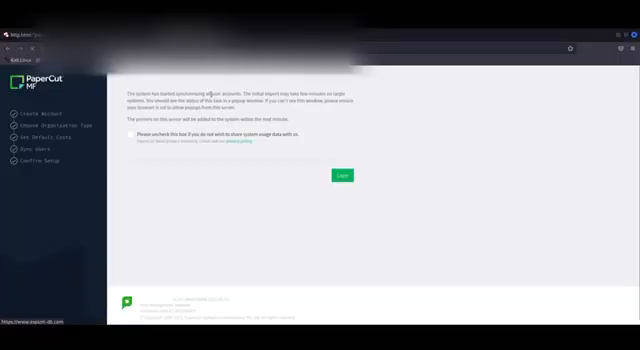
Step: Log in from the target's SetupCompleted page to reach the PaperCut MF admin interface
left_click(343, 175)
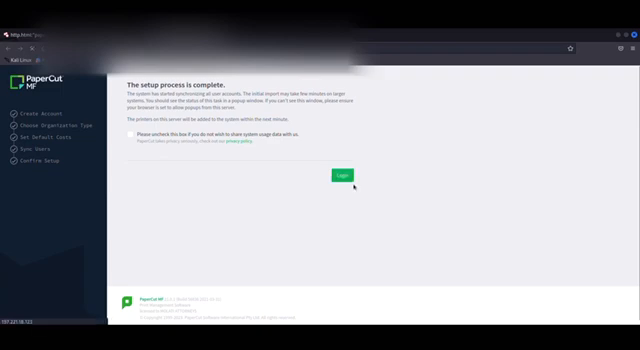
mouse_move(321, 184)
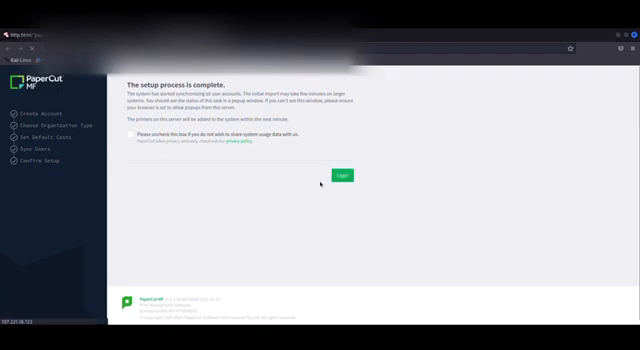
left_click(342, 175)
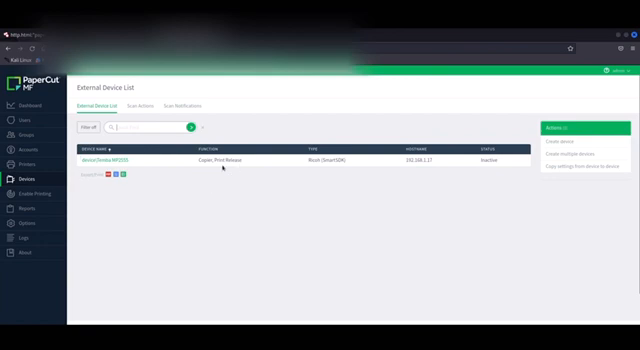
mouse_move(384, 185)
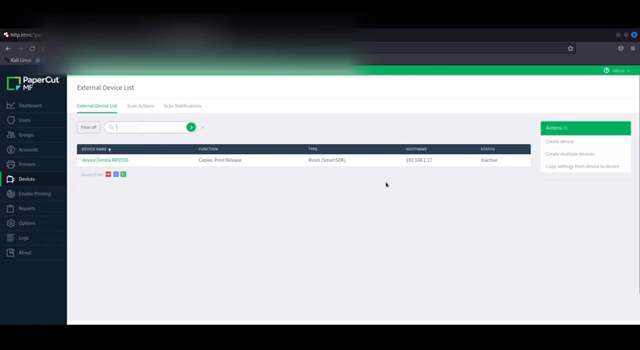